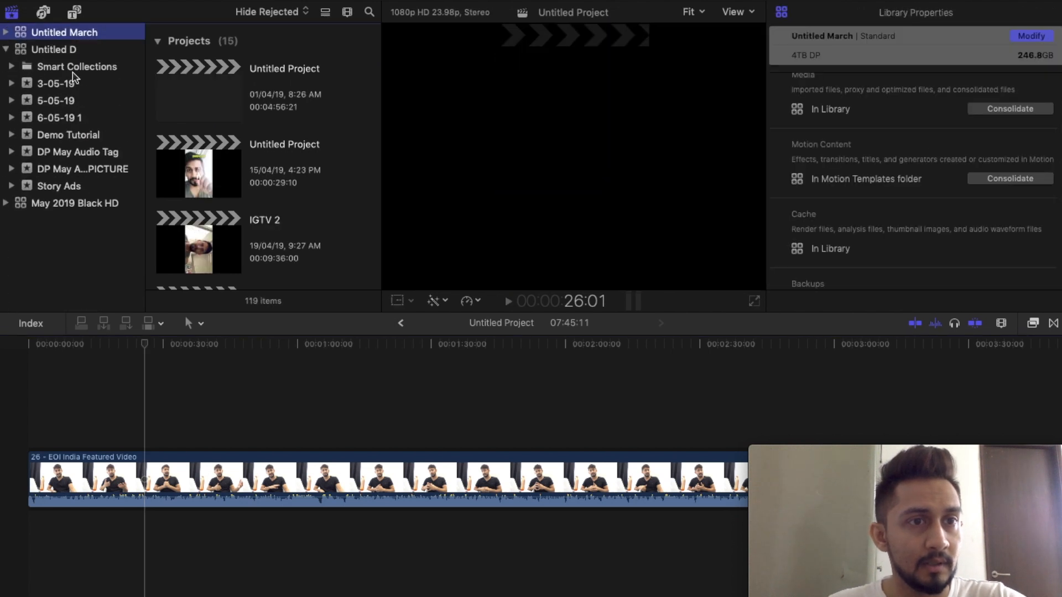
Open the Demo Tutorial event so its promo project loads in the timeline
left_click(67, 135)
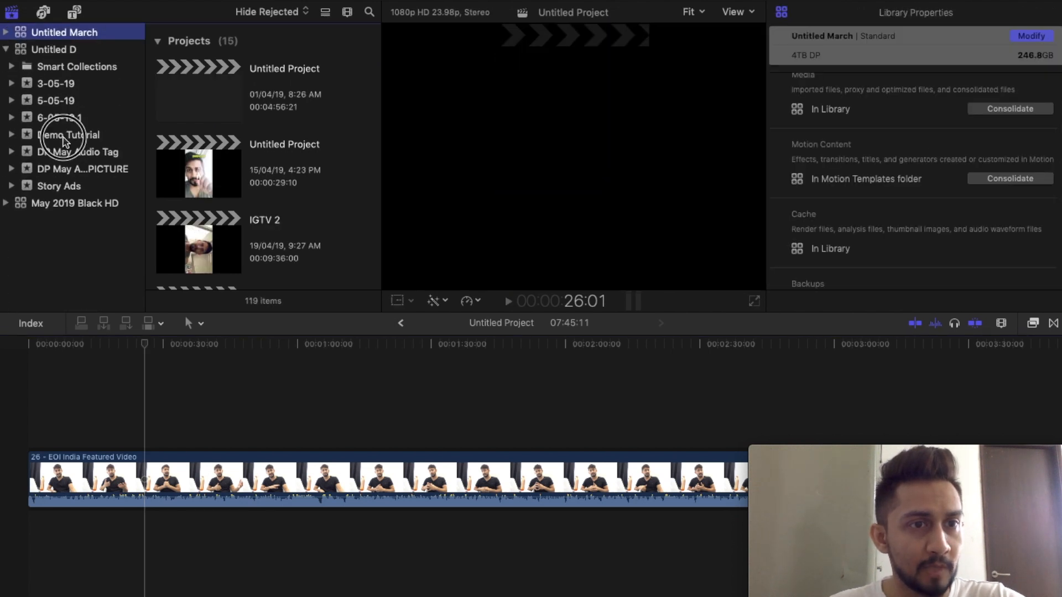
left_click(67, 134)
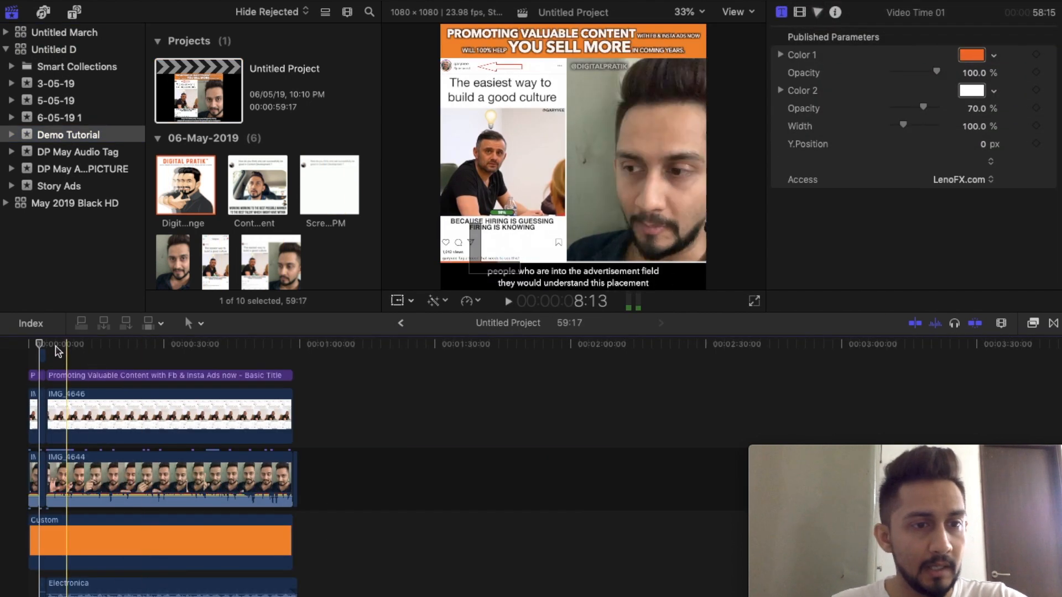
left_click(39, 345)
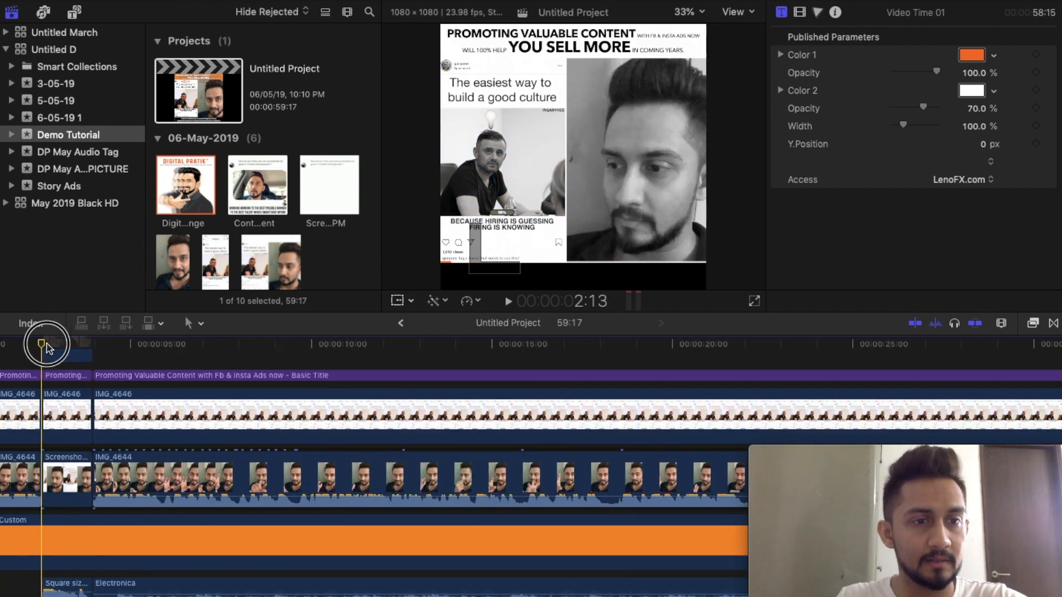
left_click_drag(46, 344, 73, 351)
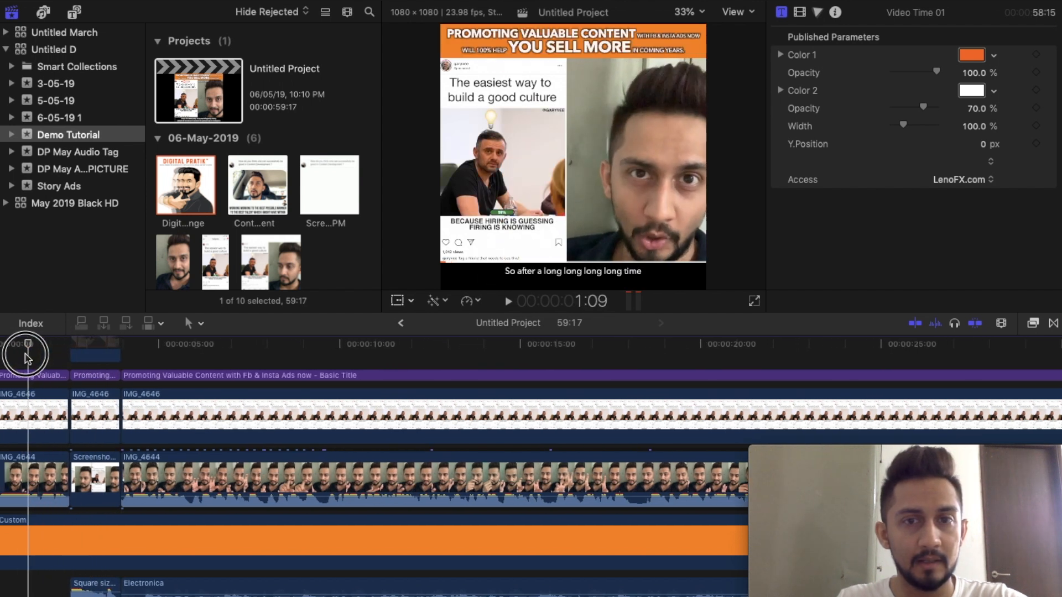
left_click(509, 301)
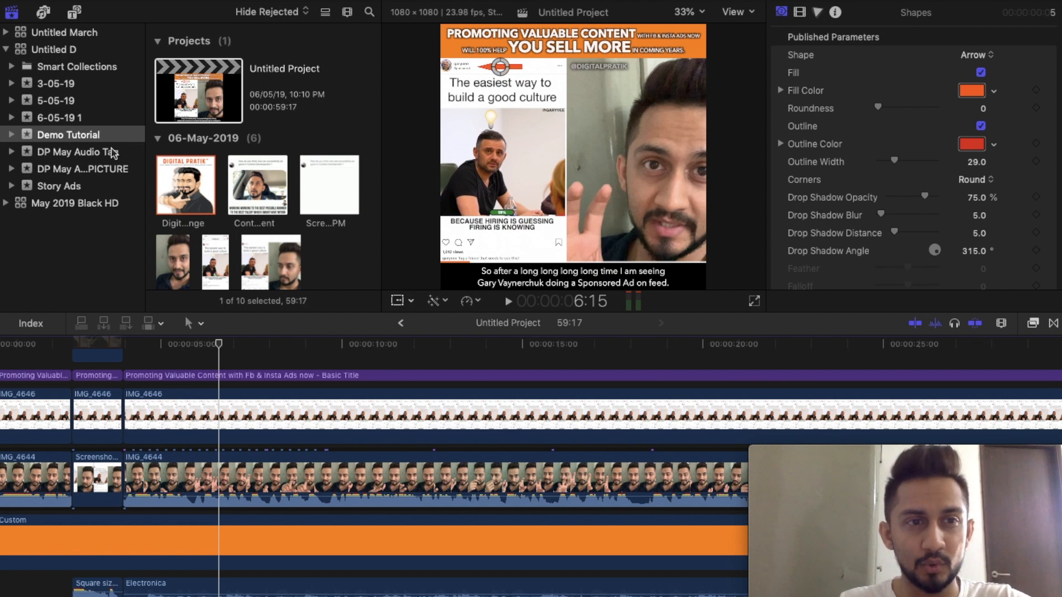
mouse_move(66, 183)
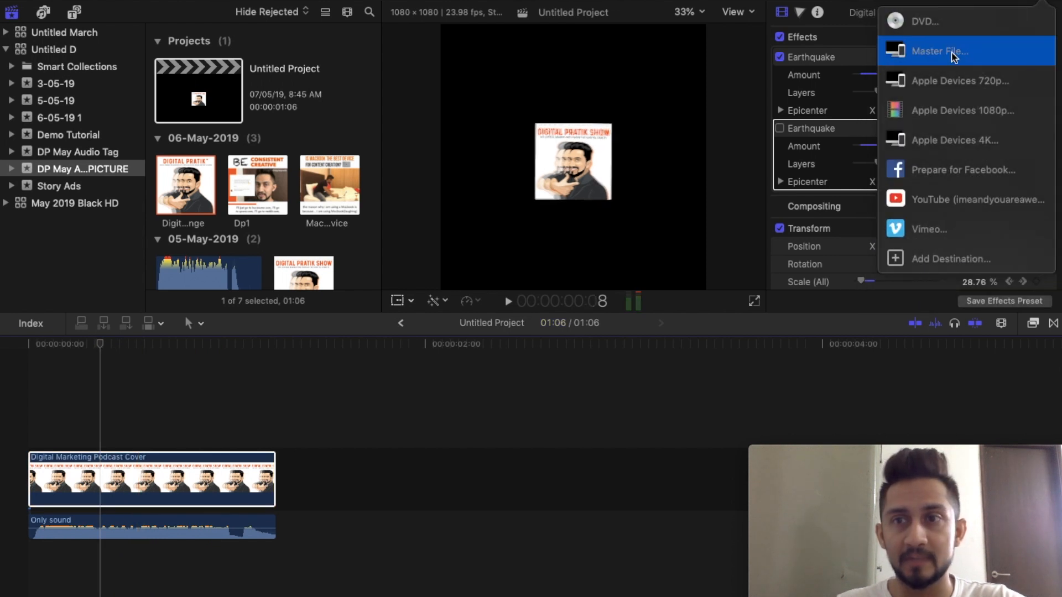
mouse_move(946, 58)
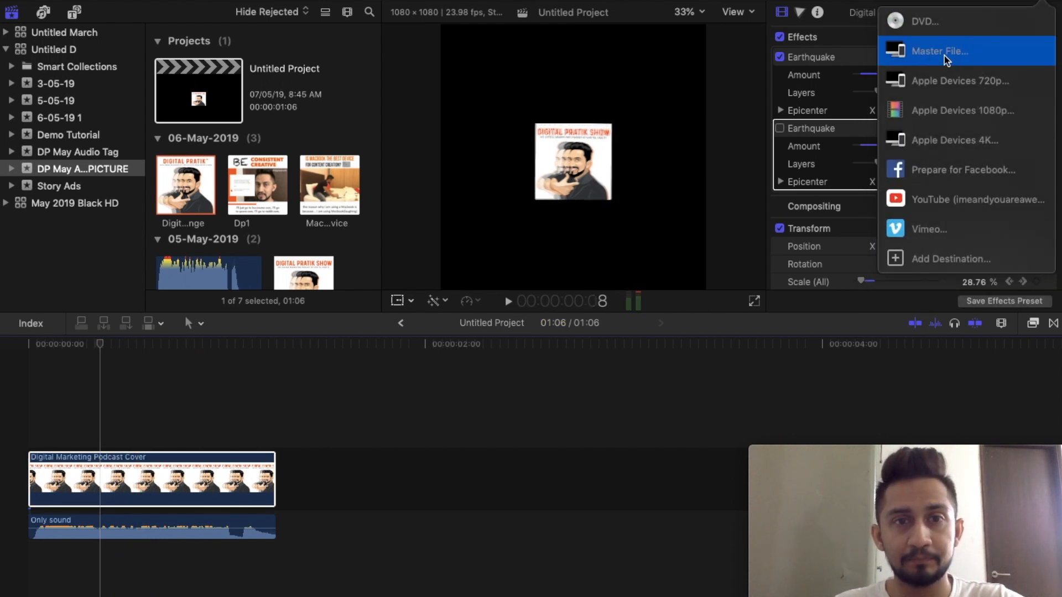
Start a Share > Master File export and cancel the dialog without exporting
left_click(940, 51)
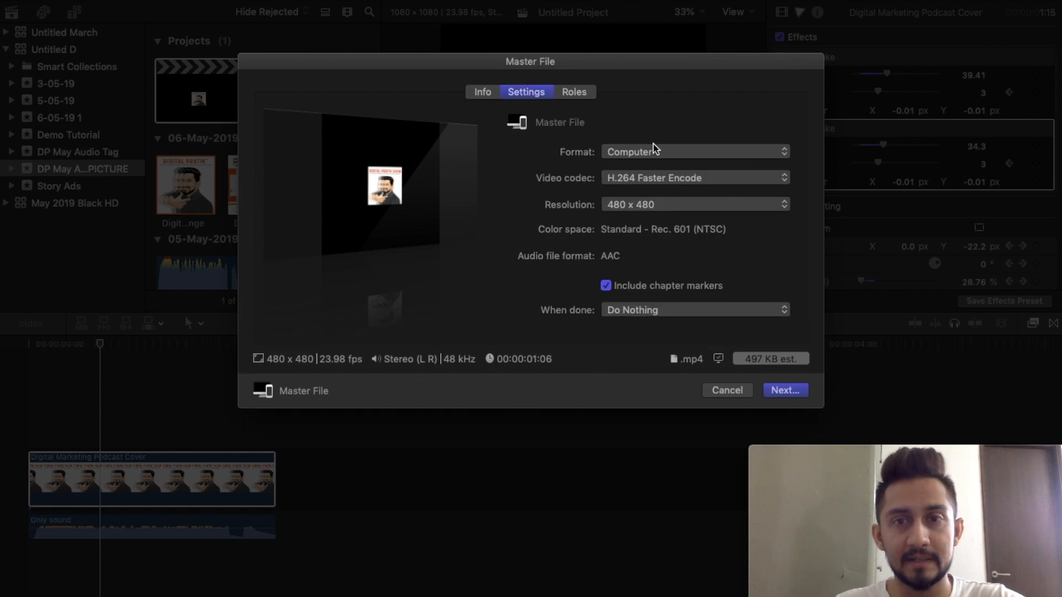
left_click(695, 150)
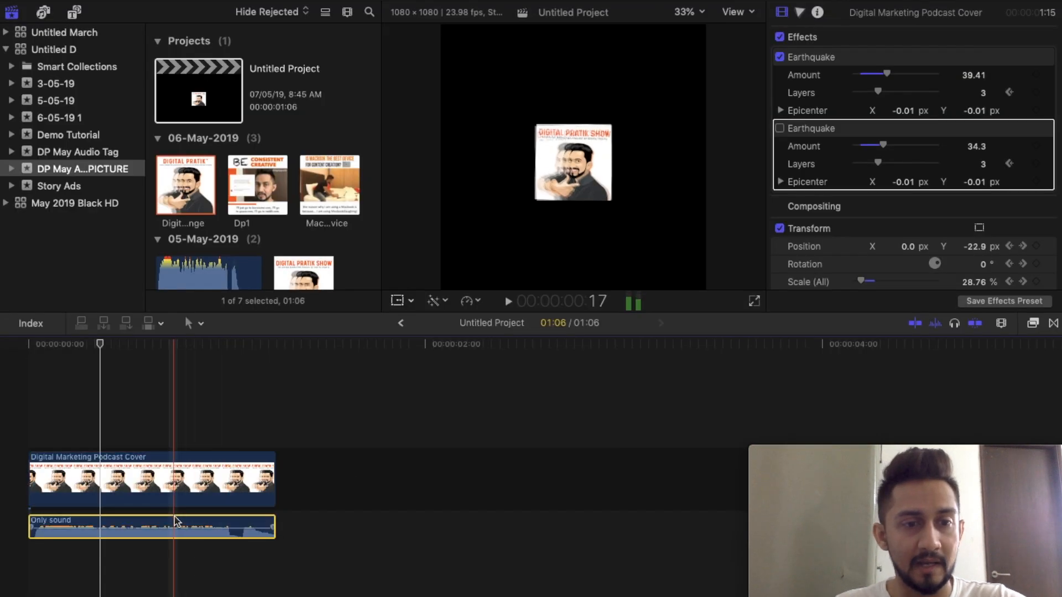
left_click(145, 529)
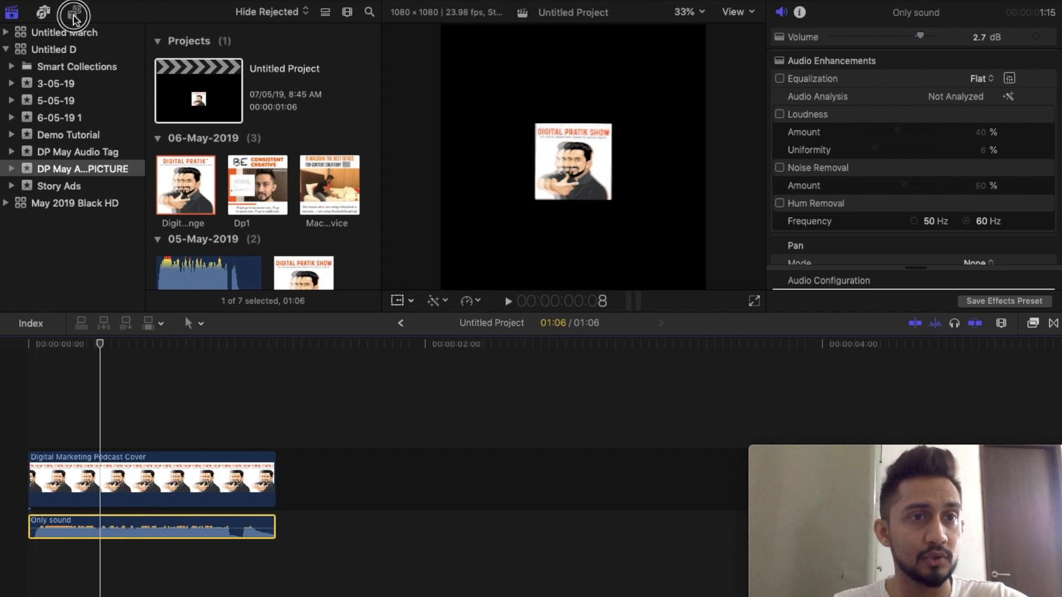
left_click(68, 13)
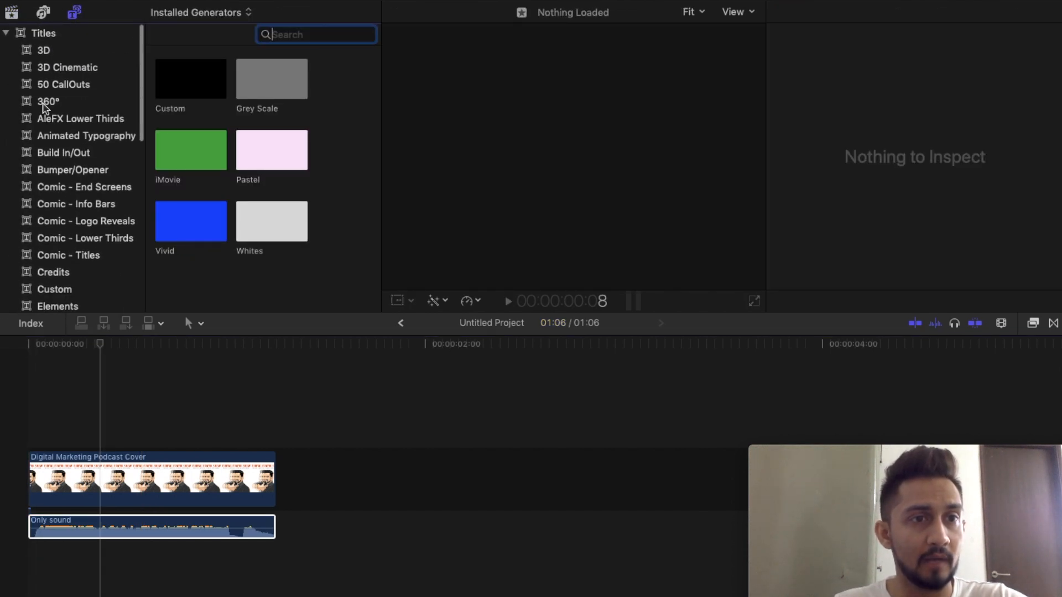
left_click(81, 119)
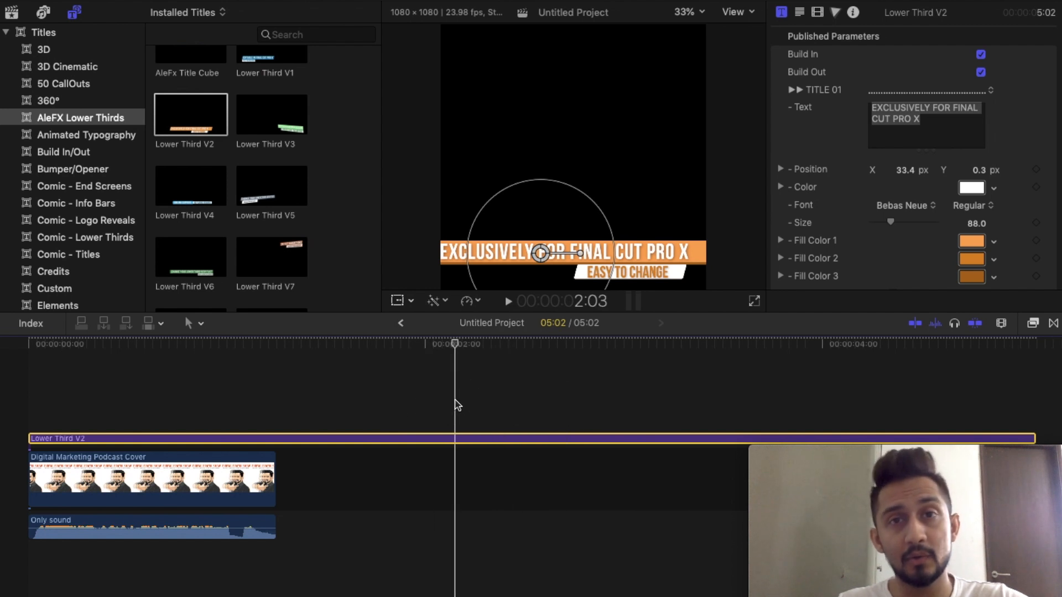
mouse_move(274, 411)
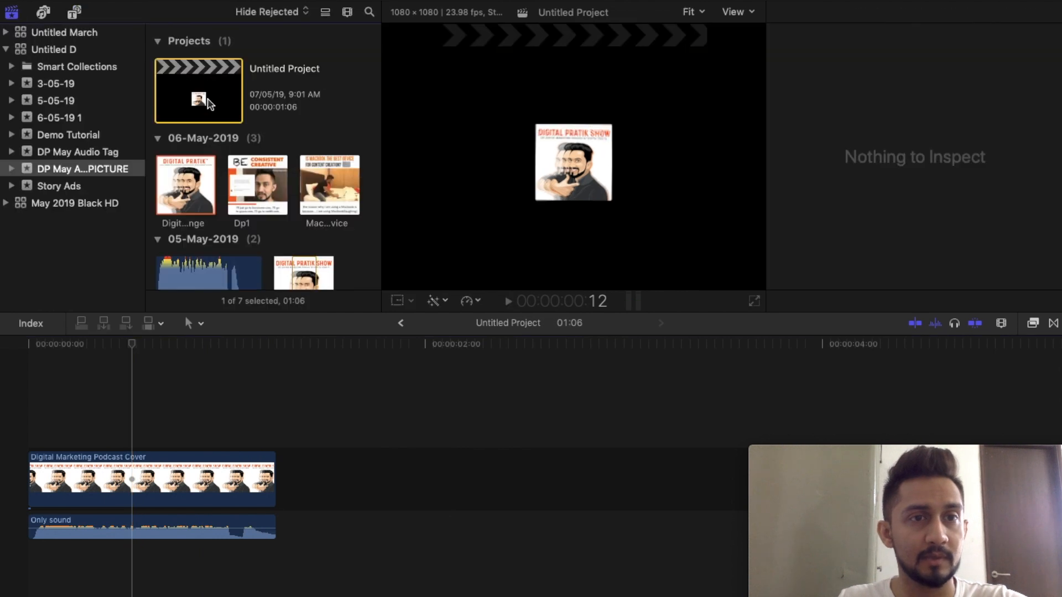
Export the logo project as a master file with the Apple ProRes 4444 video codec
left_click(153, 482)
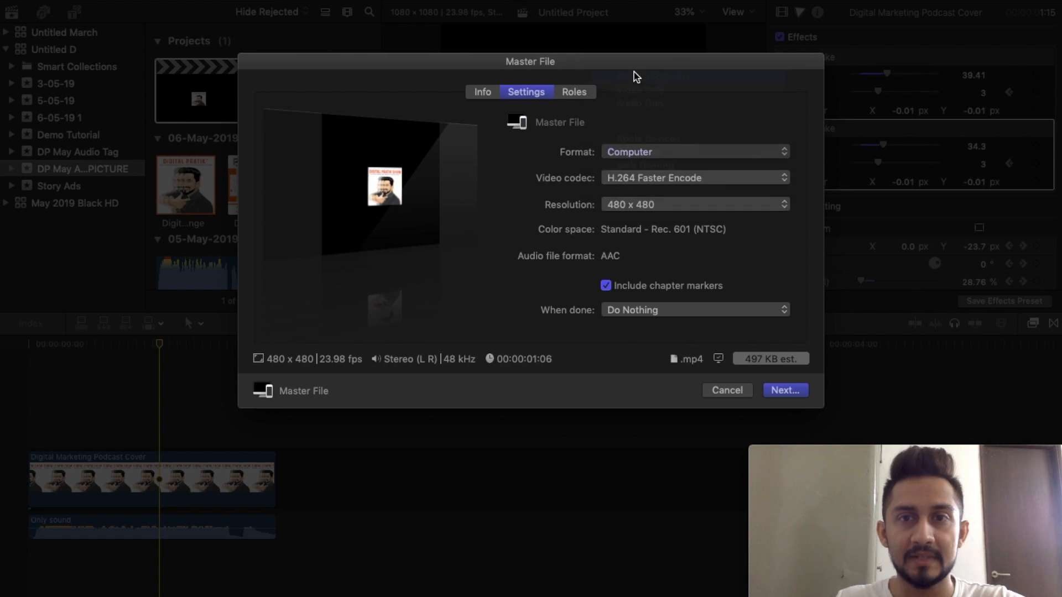
left_click(695, 177)
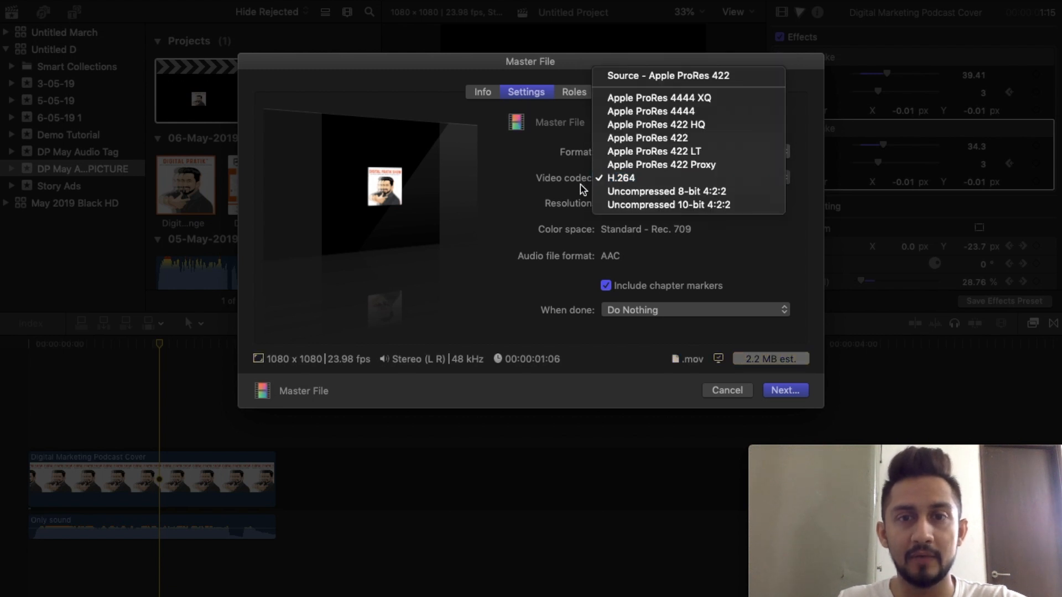
mouse_move(641, 118)
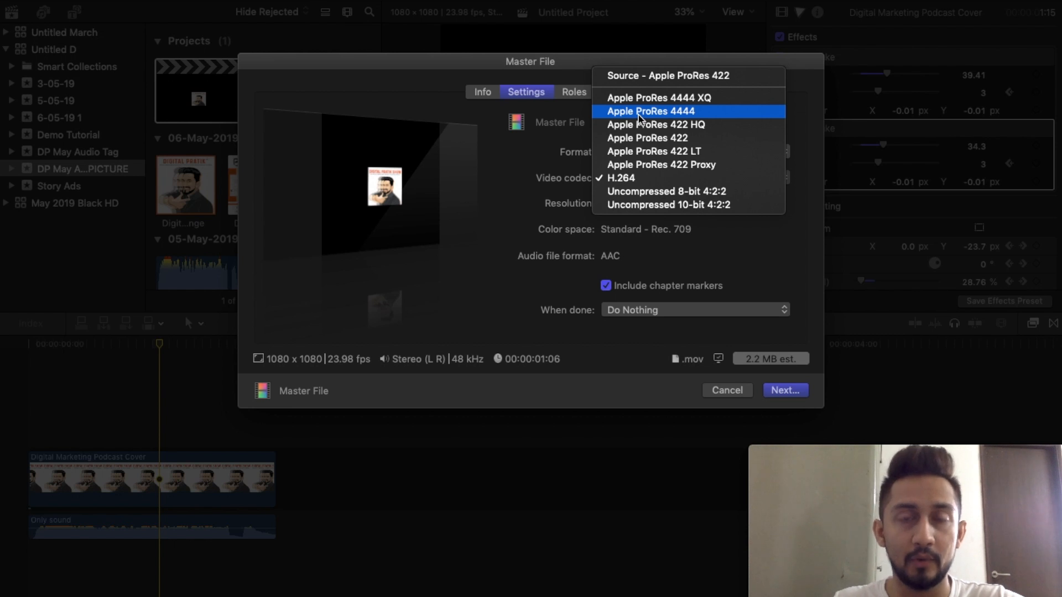
left_click(650, 110)
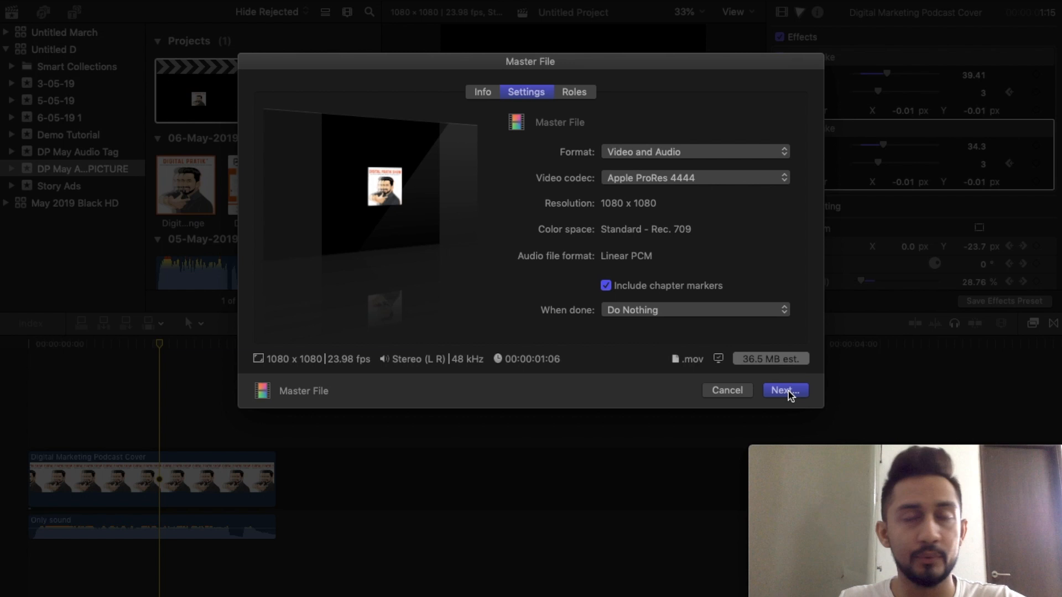
left_click(786, 390)
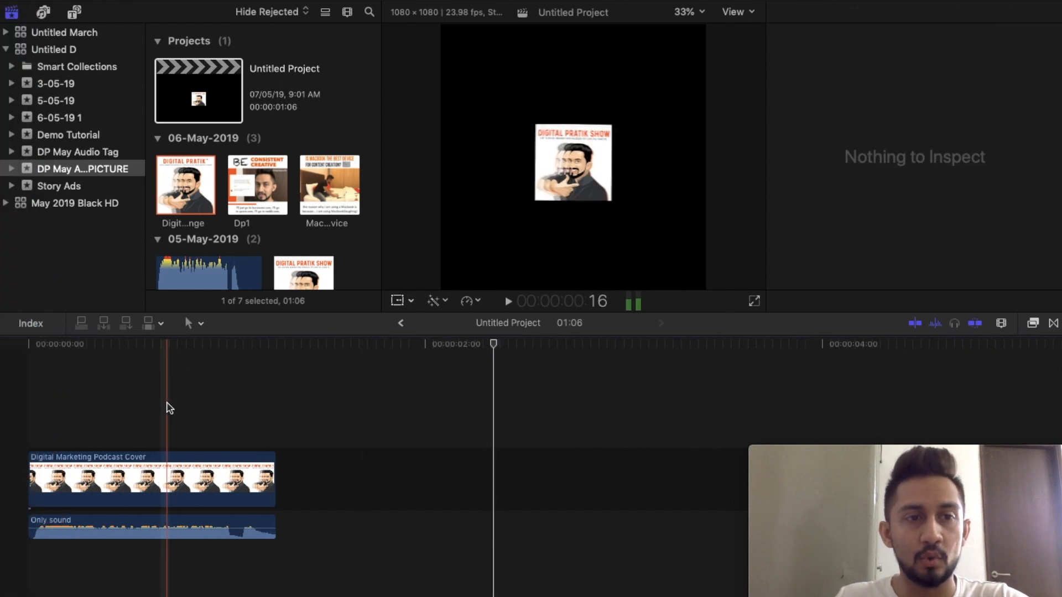
Select the promo project showing the Digital Pratik Orange logo tag over the footage
left_click(166, 482)
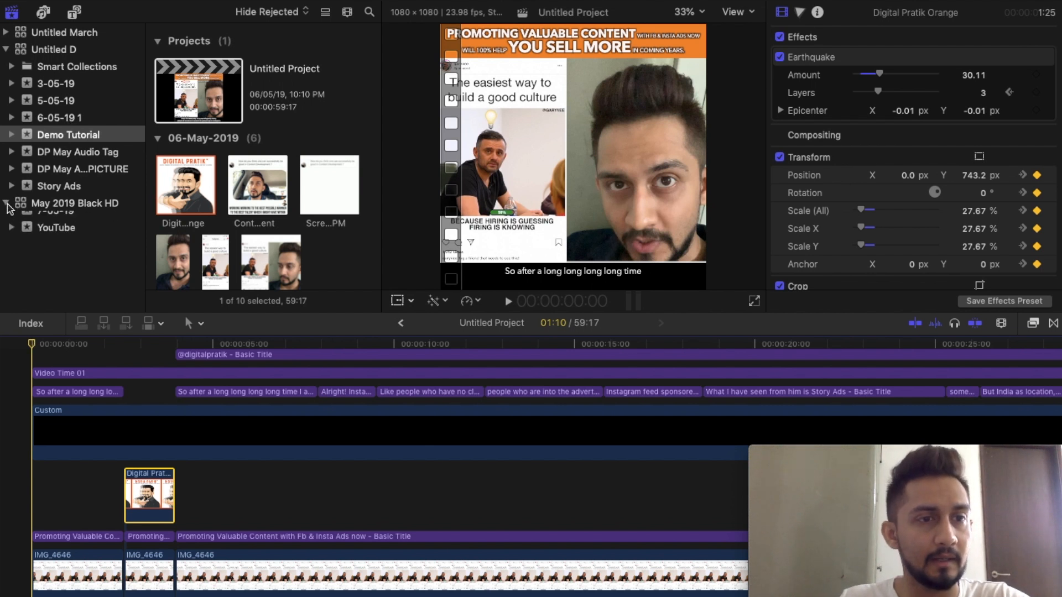
Collapse the May 2019 Black HD library, view the 5-05-19 event, then return to Demo Tutorial
left_click(4, 204)
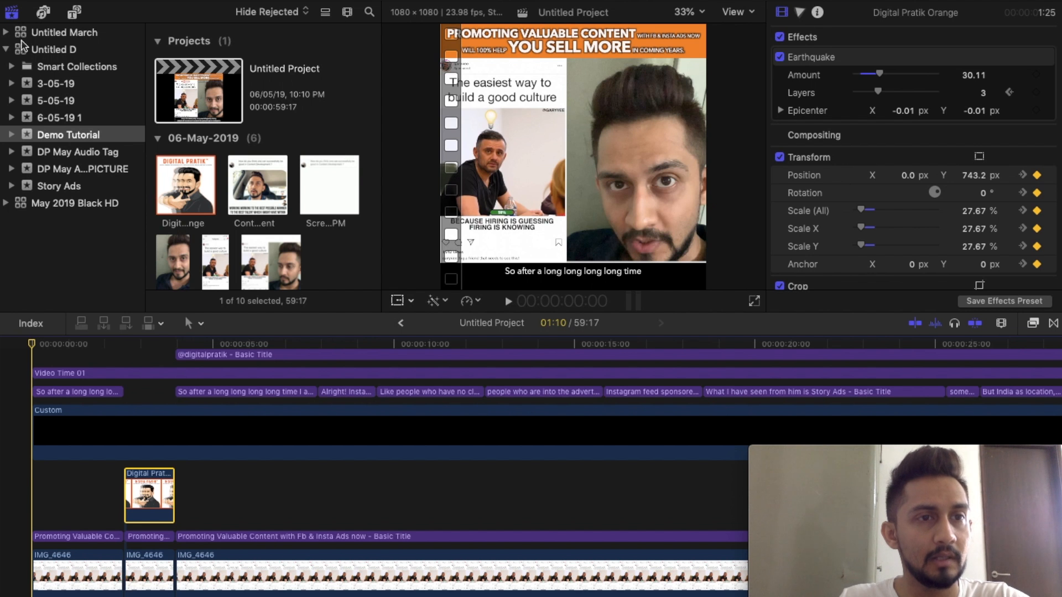
left_click(54, 100)
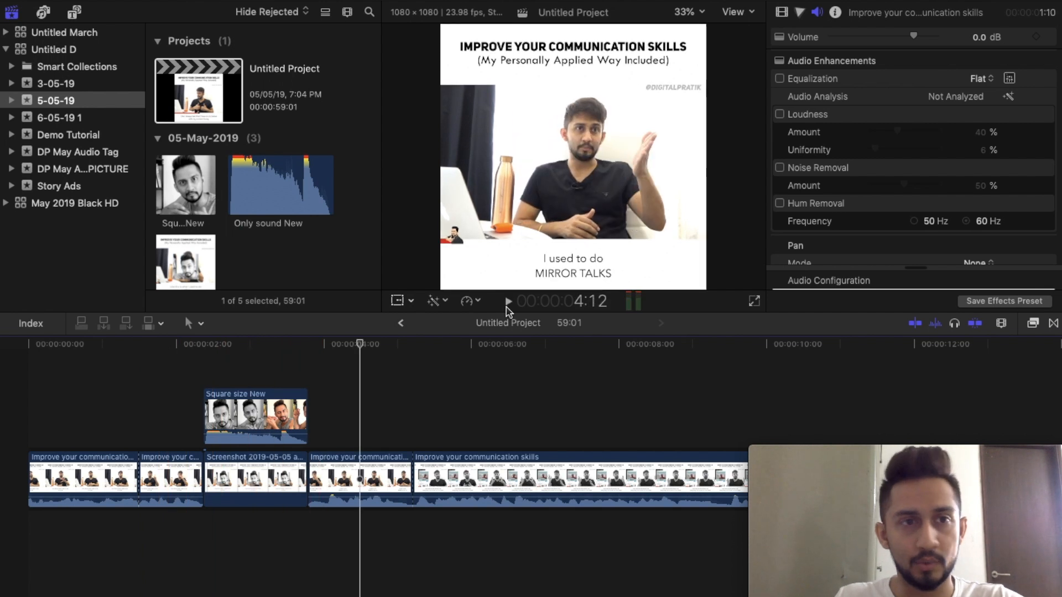
left_click(67, 133)
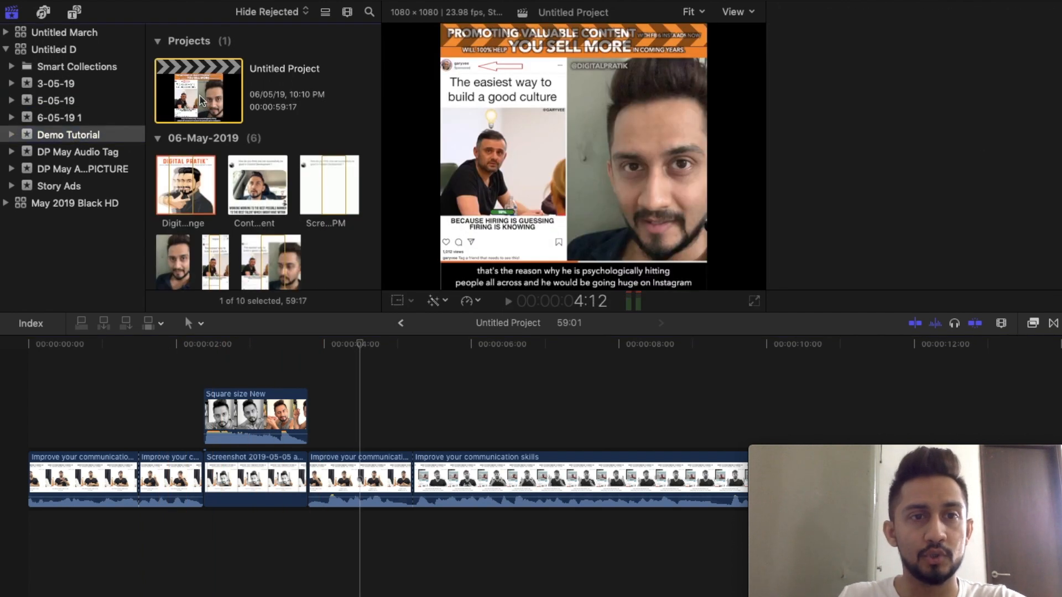